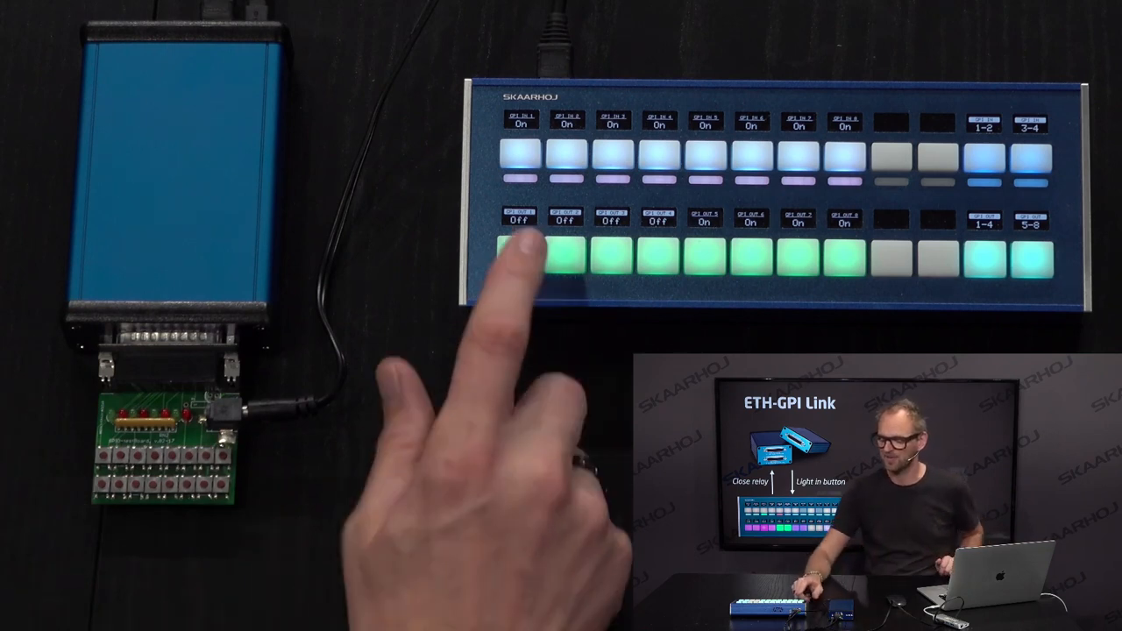
Expand the ETH-GPI Link's full action list showing each relay output's raw panel flag mapping.
{"action": "left_click", "coordinate": [520, 256]}
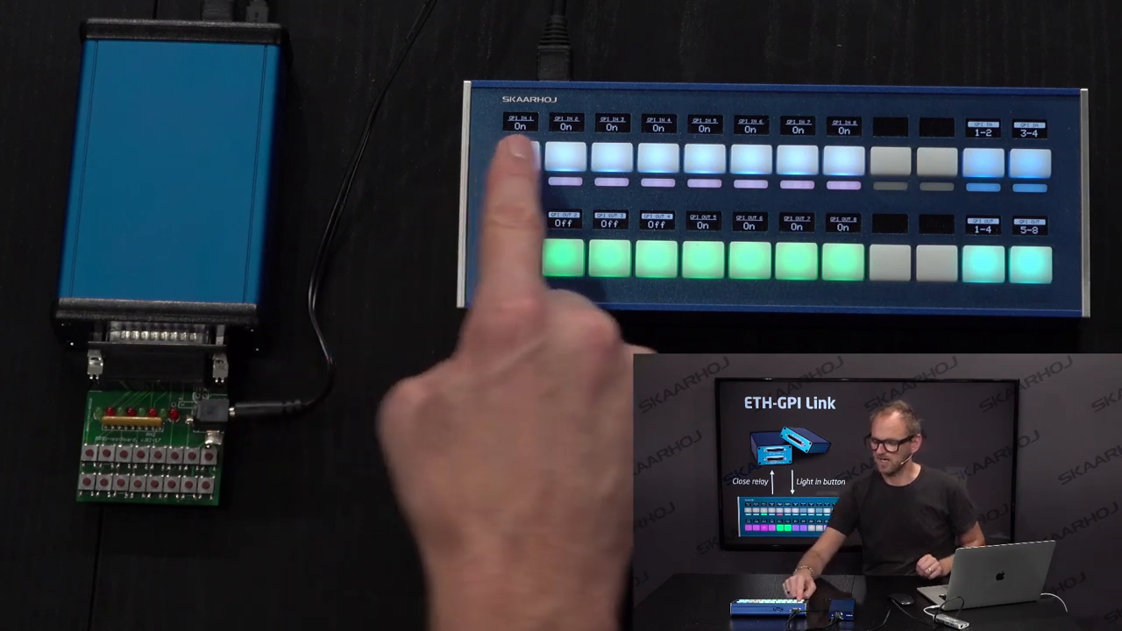
{"action": "left_click", "coordinate": [523, 259]}
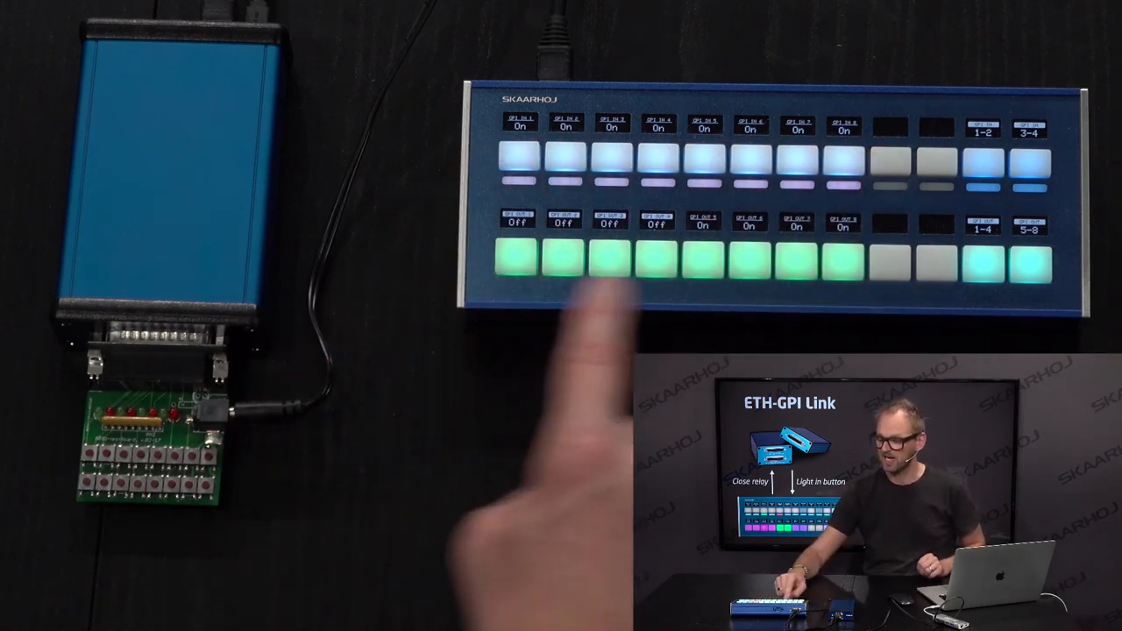
{"action": "left_click", "coordinate": [519, 260]}
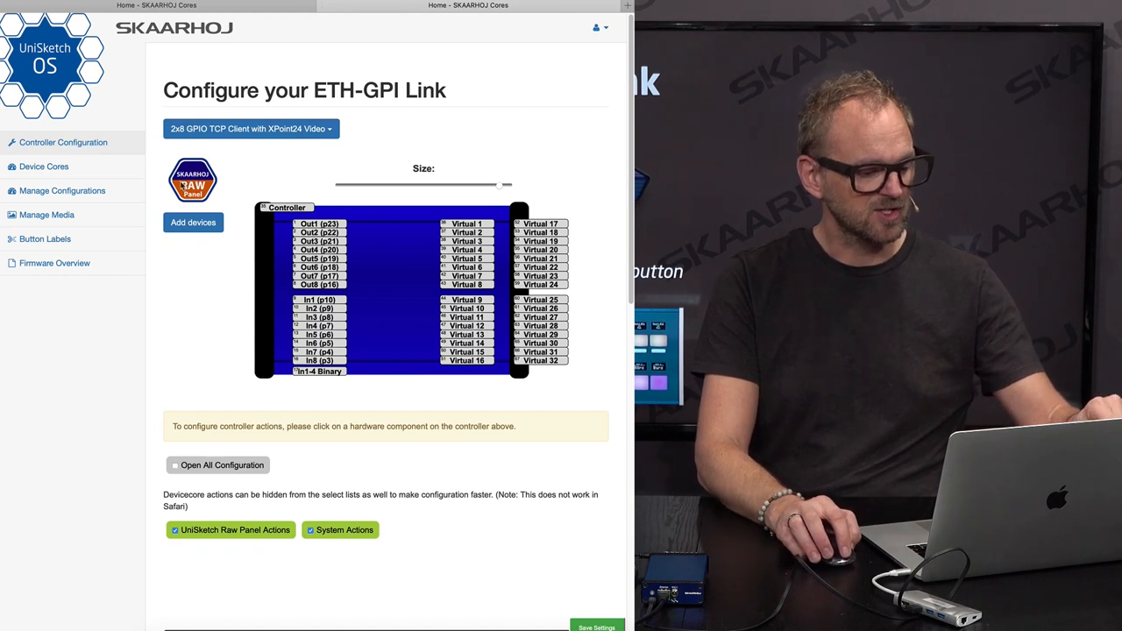
{"action": "mouse_move", "coordinate": [193, 179]}
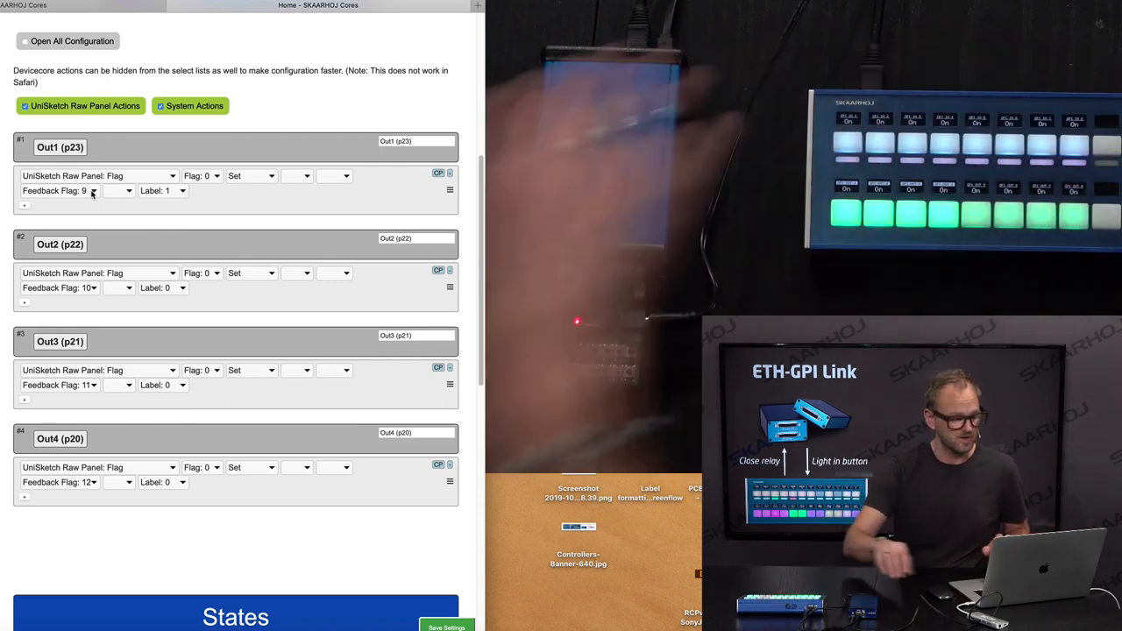
Keep Out1 (p23) tied to Feedback Flag 9, leaving outputs 1-4 on flags 9-12.
{"action": "left_click", "coordinate": [60, 189]}
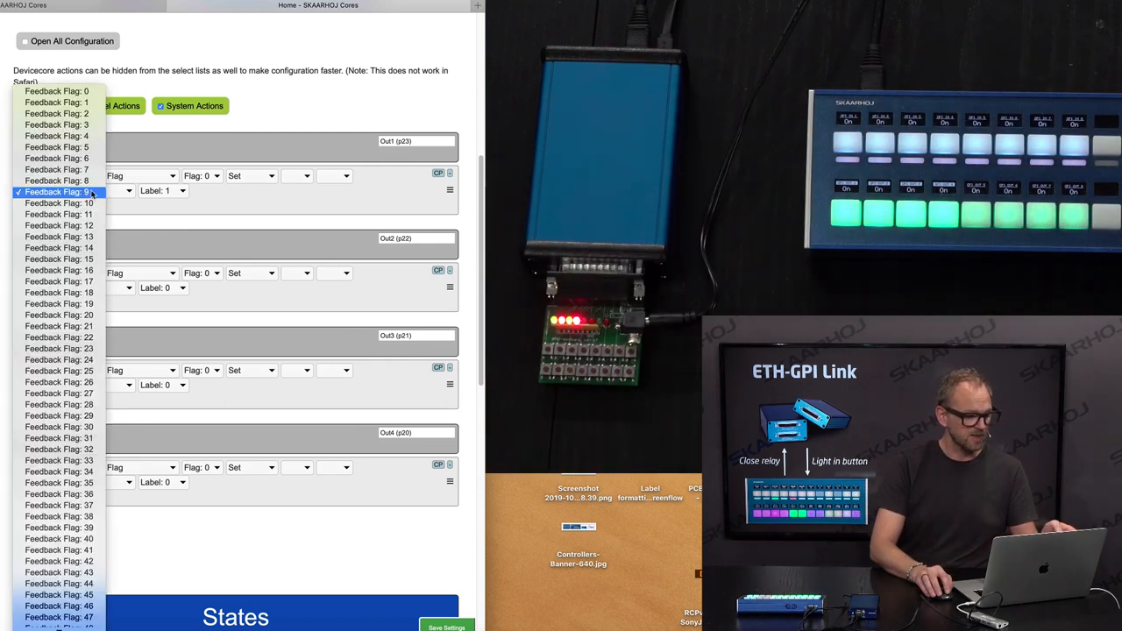
{"action": "left_click", "coordinate": [81, 191]}
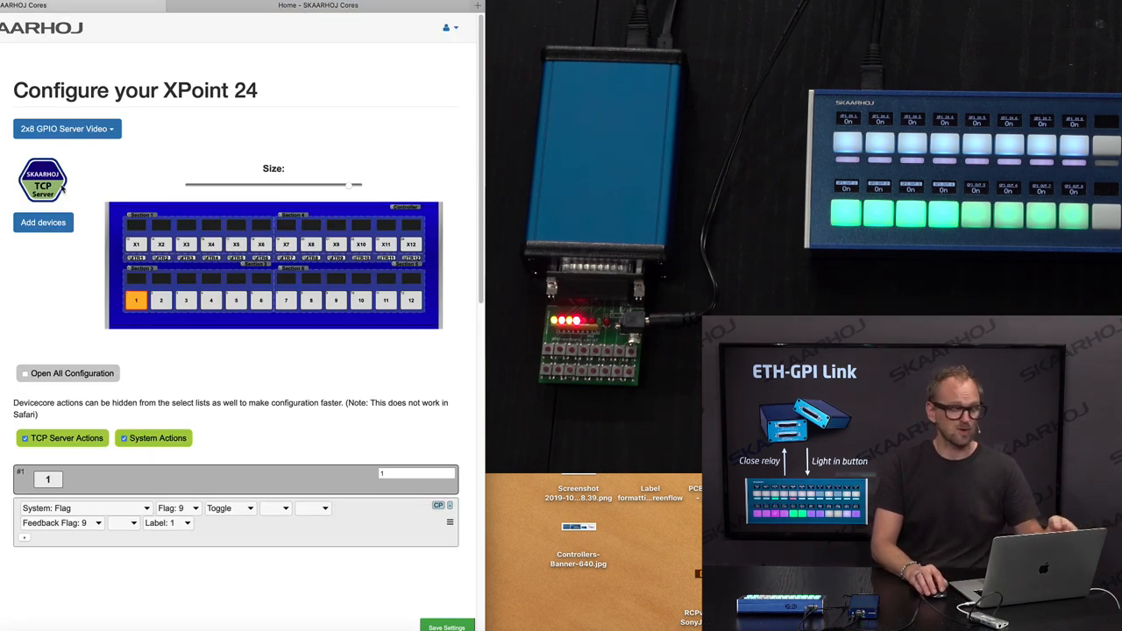
{"action": "mouse_move", "coordinate": [42, 178]}
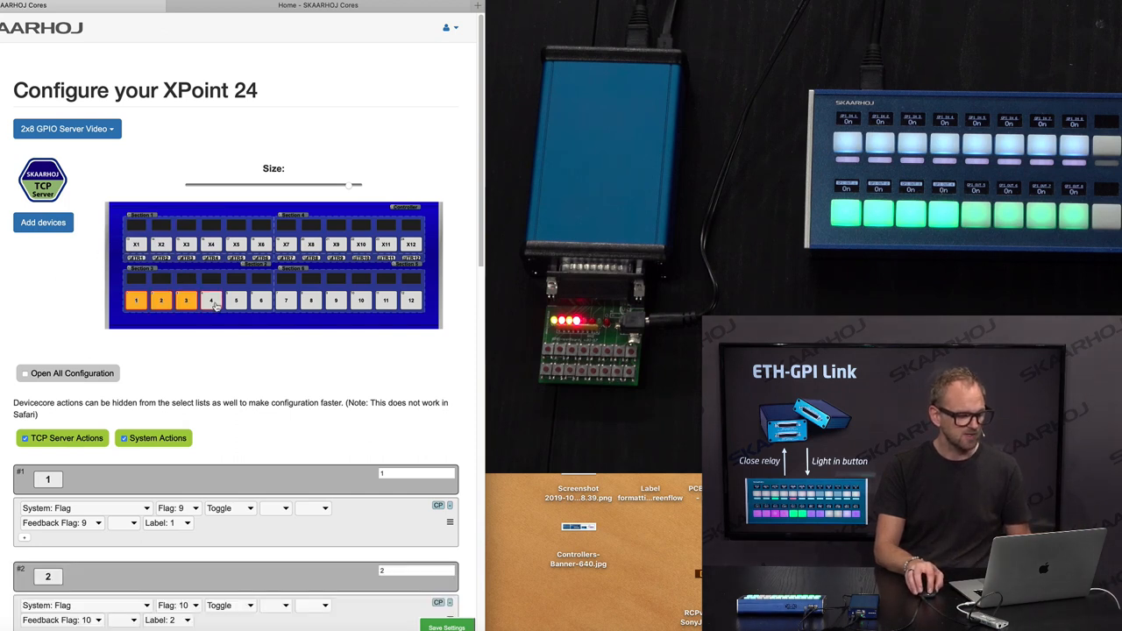
{"action": "scroll", "scroll_direction": "down", "scroll_amount": 3}
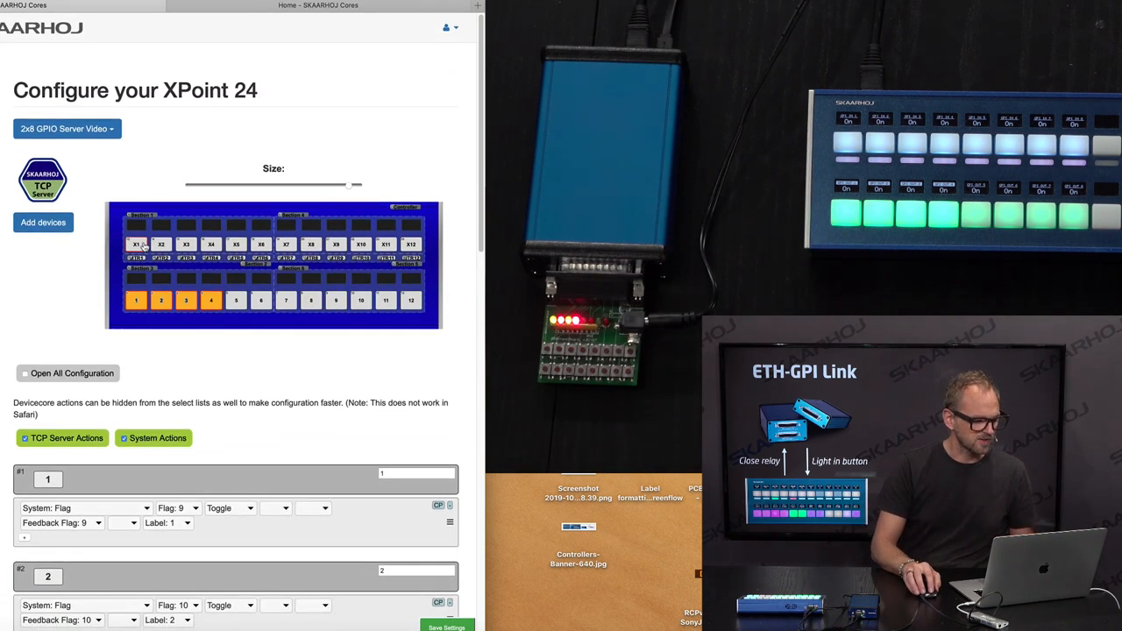
{"action": "scroll", "scroll_direction": "down", "scroll_amount": 3}
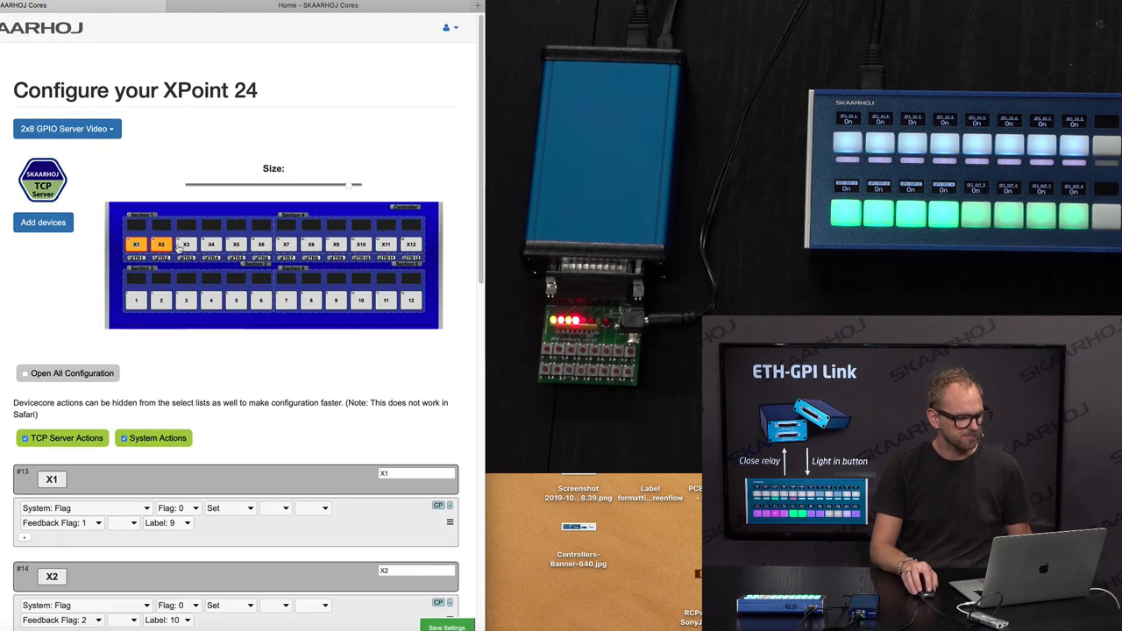
{"action": "scroll", "scroll_direction": "down", "scroll_amount": 3}
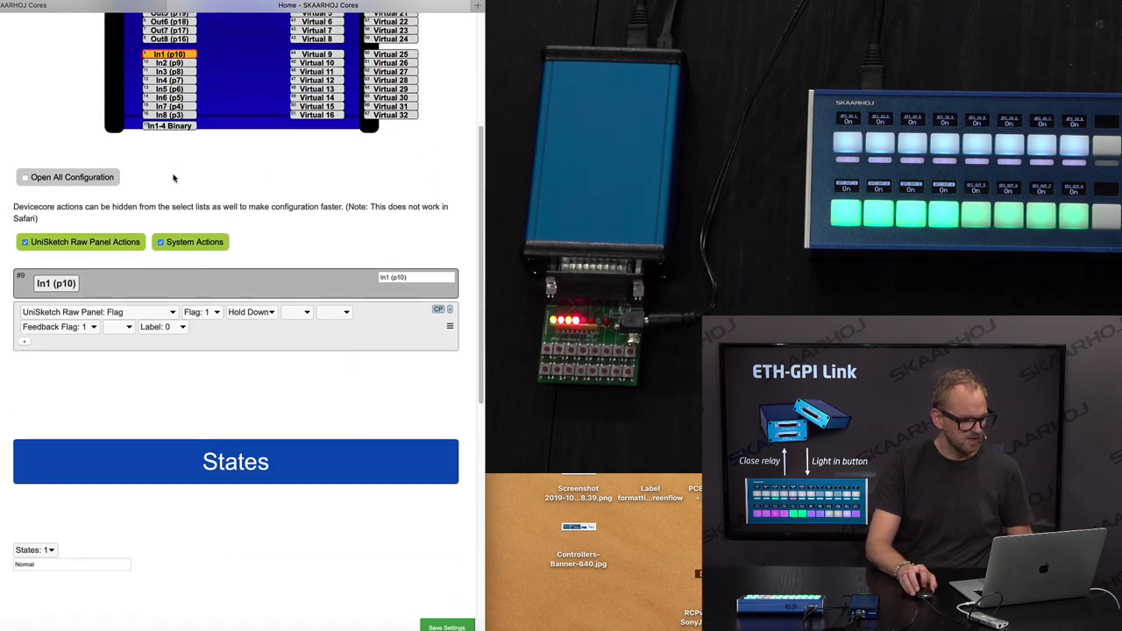
Scroll to the In1–In4 entries holding down raw-panel flags 1-4 with matching feedback flags.
{"action": "scroll", "scroll_direction": "down", "scroll_amount": 3}
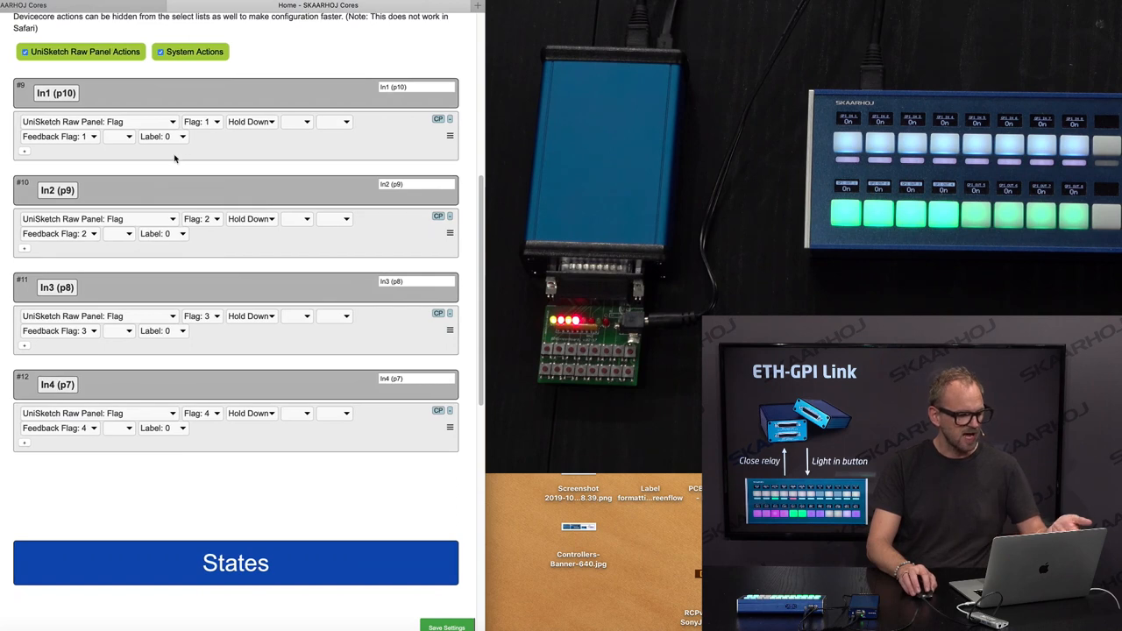
{"action": "mouse_move", "coordinate": [214, 218]}
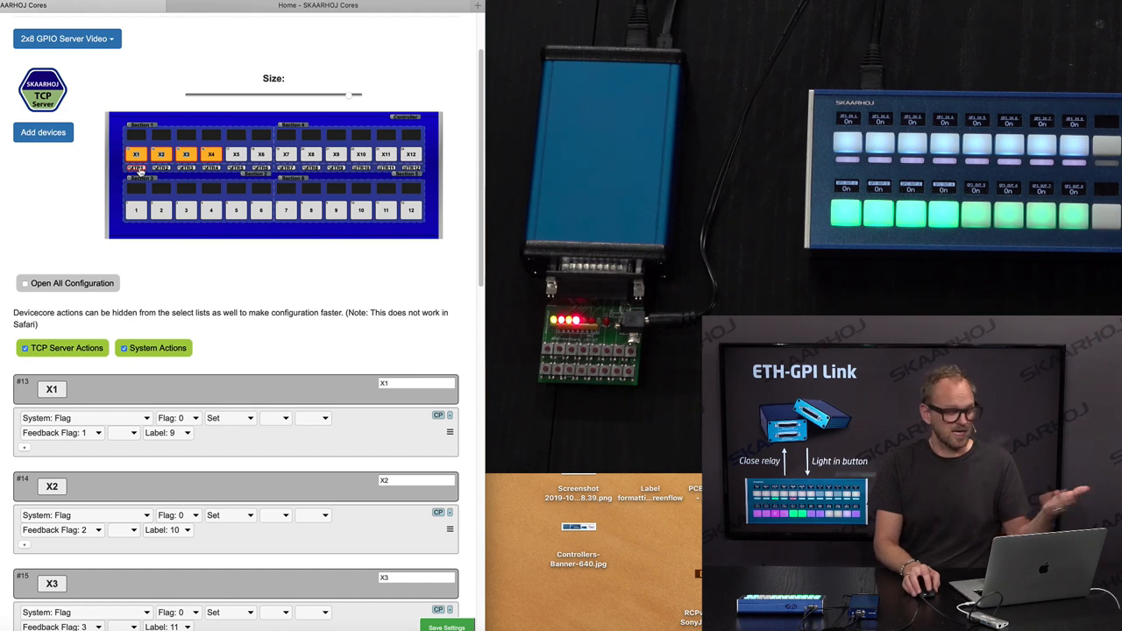
{"action": "mouse_move", "coordinate": [20, 207]}
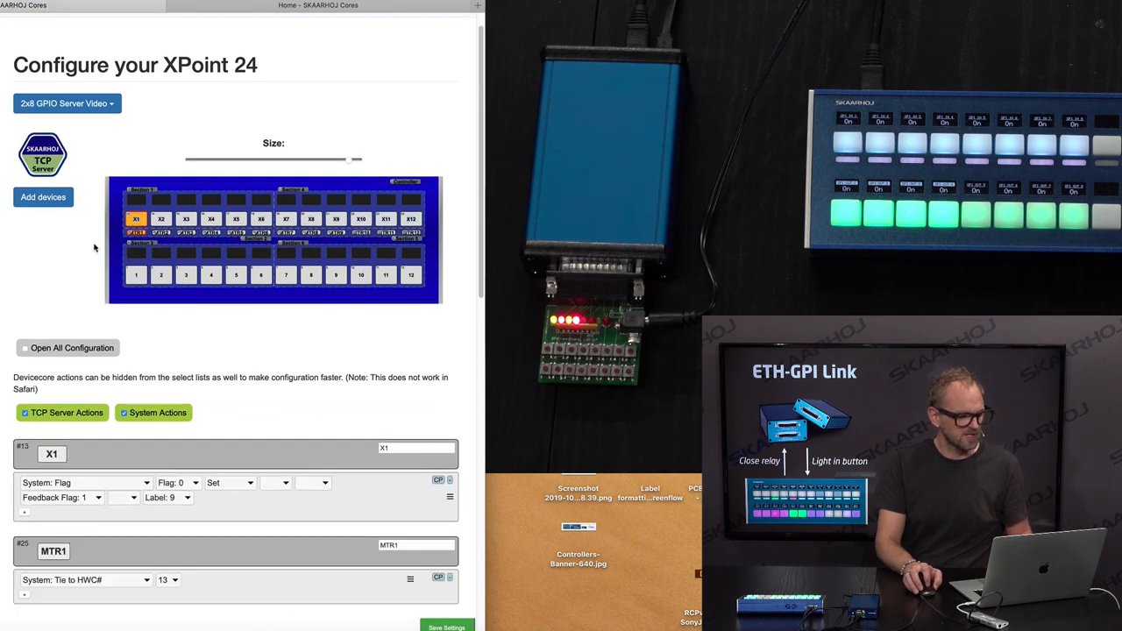
Scroll to button X1's flag action and meter MTR1 tied to hardware component 13.
{"action": "scroll", "scroll_direction": "down", "scroll_amount": 3}
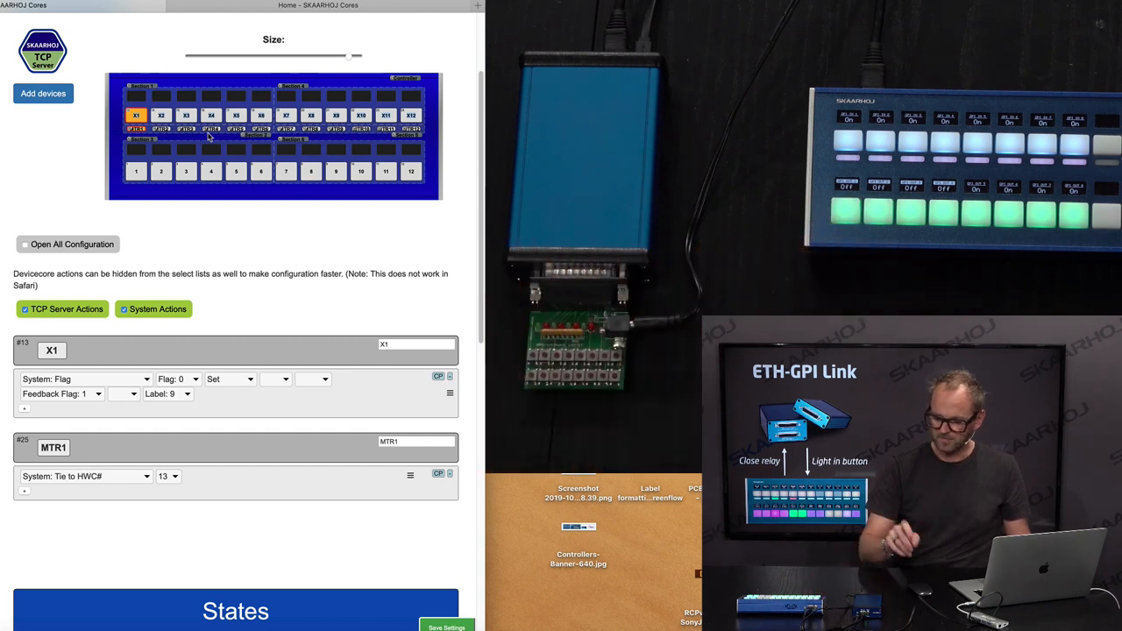
{"action": "mouse_move", "coordinate": [161, 174]}
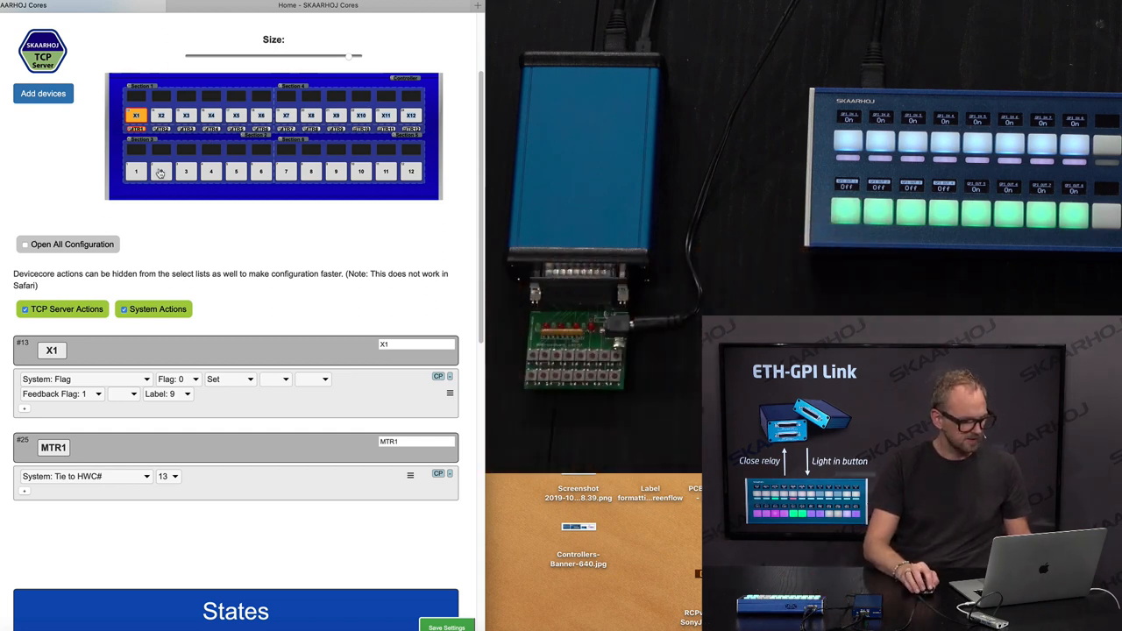